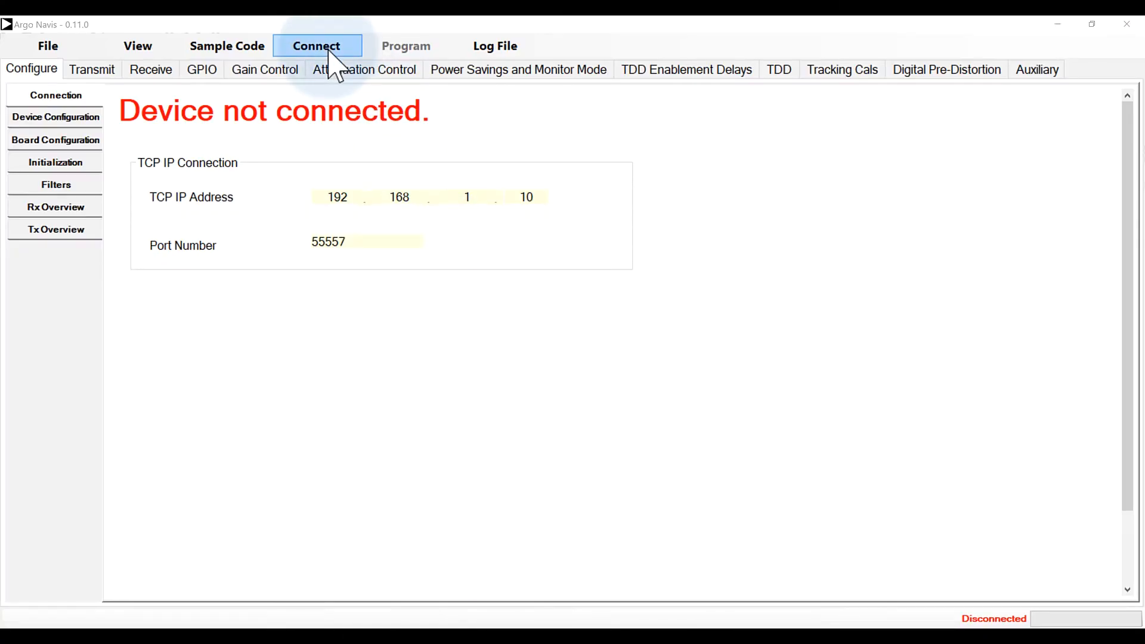
- Connect to the ADRV9002 board over TCP/IP and show the Device Configuration page
left_click(316, 45)
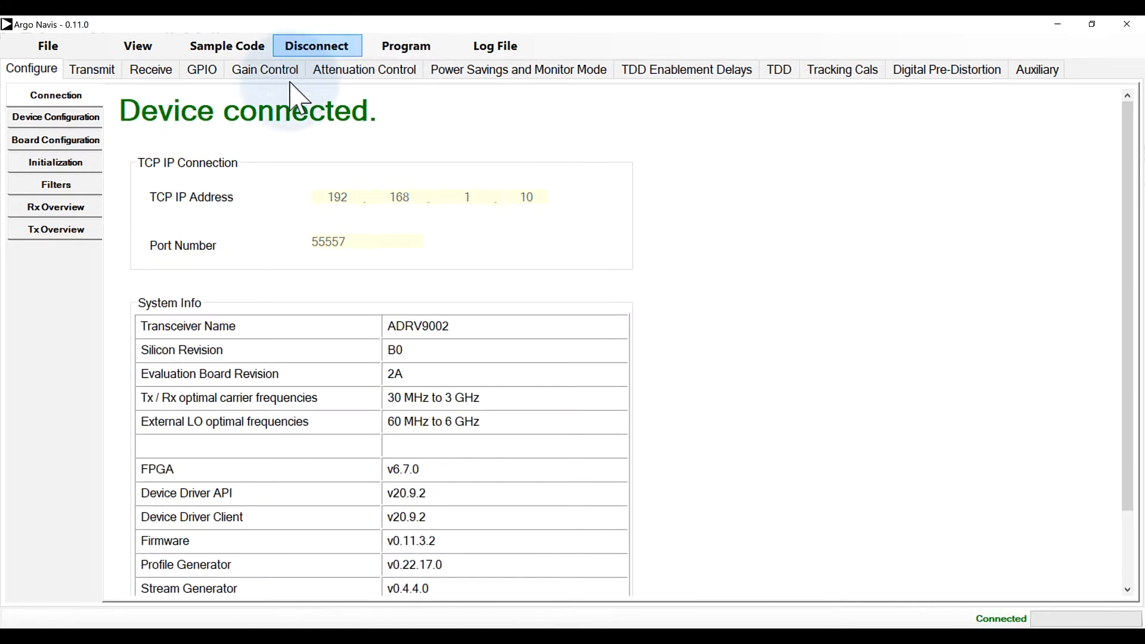
left_click(57, 117)
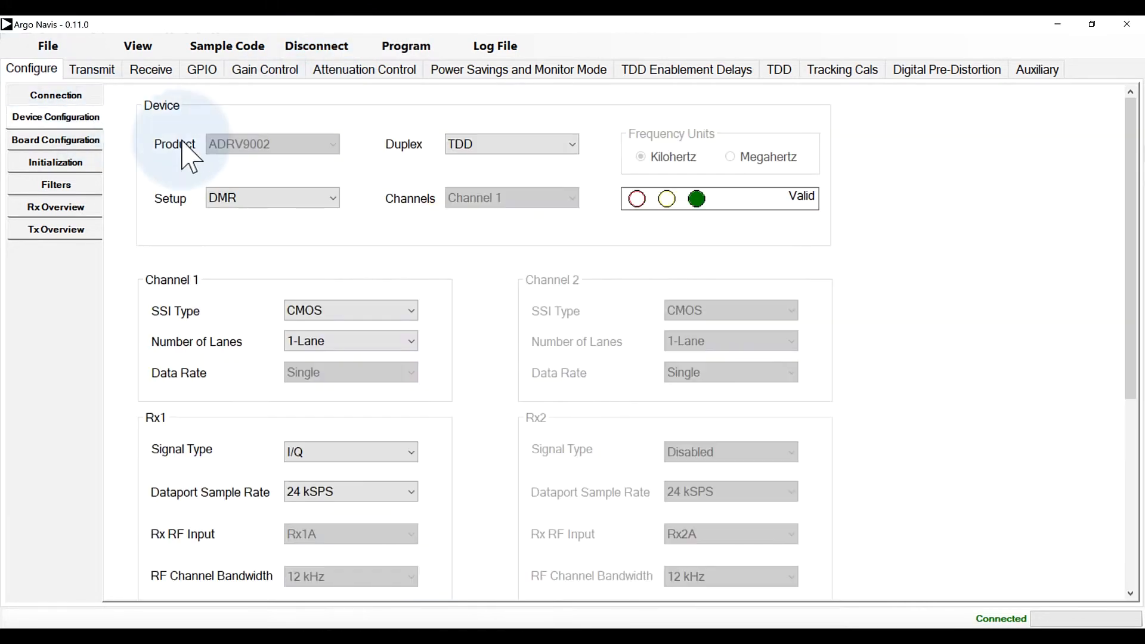
- Configure FDD duplex, LTE setup, dual channel, with Rx sample rate 15.36 MSPS
left_click(511, 145)
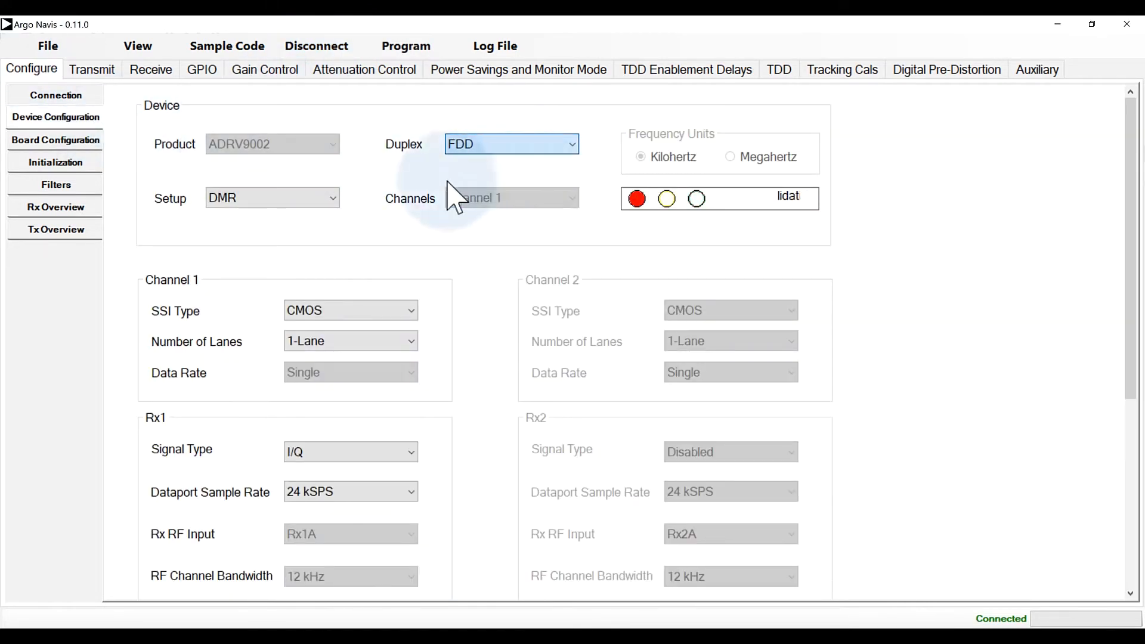
left_click(271, 197)
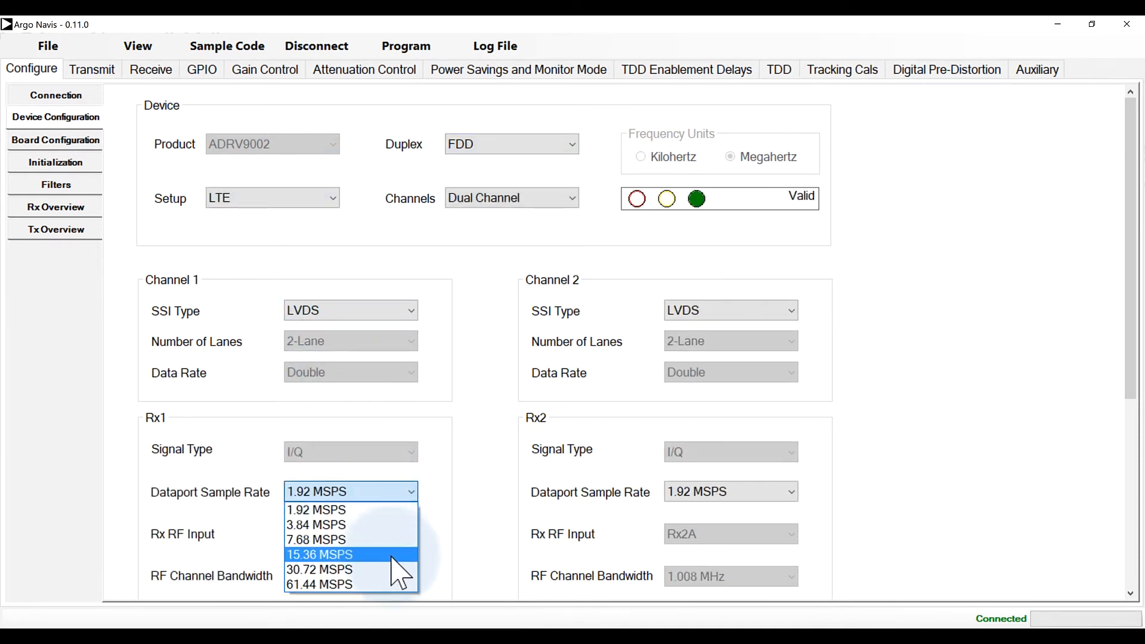
left_click(320, 554)
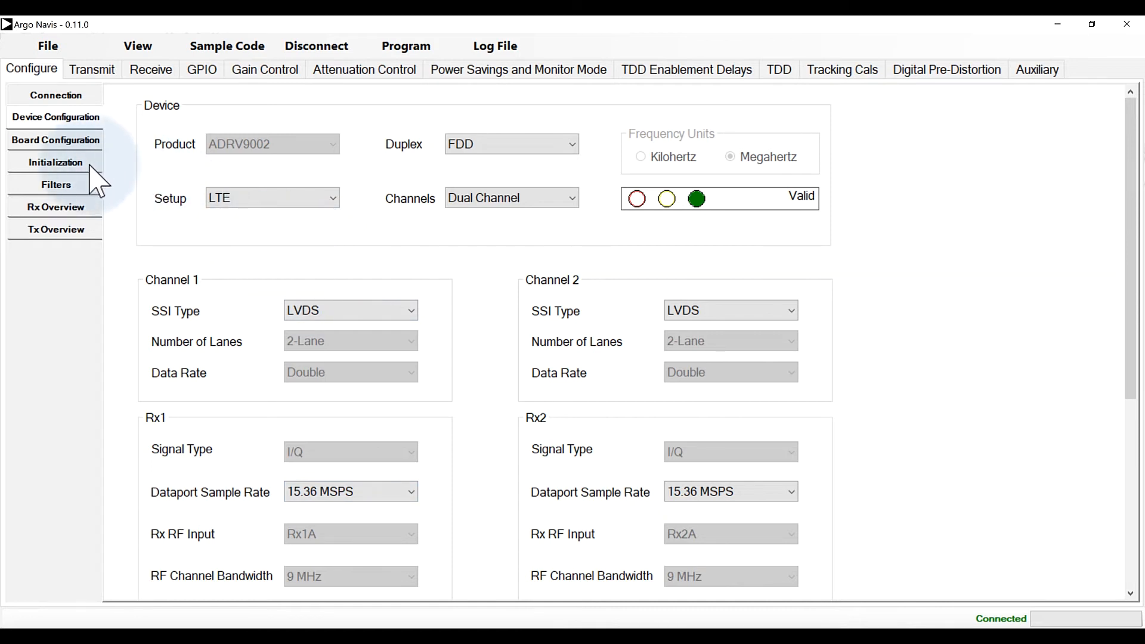
- Show the Initialization page and inspect the 38.4 MHz device clock input frequency
left_click(56, 162)
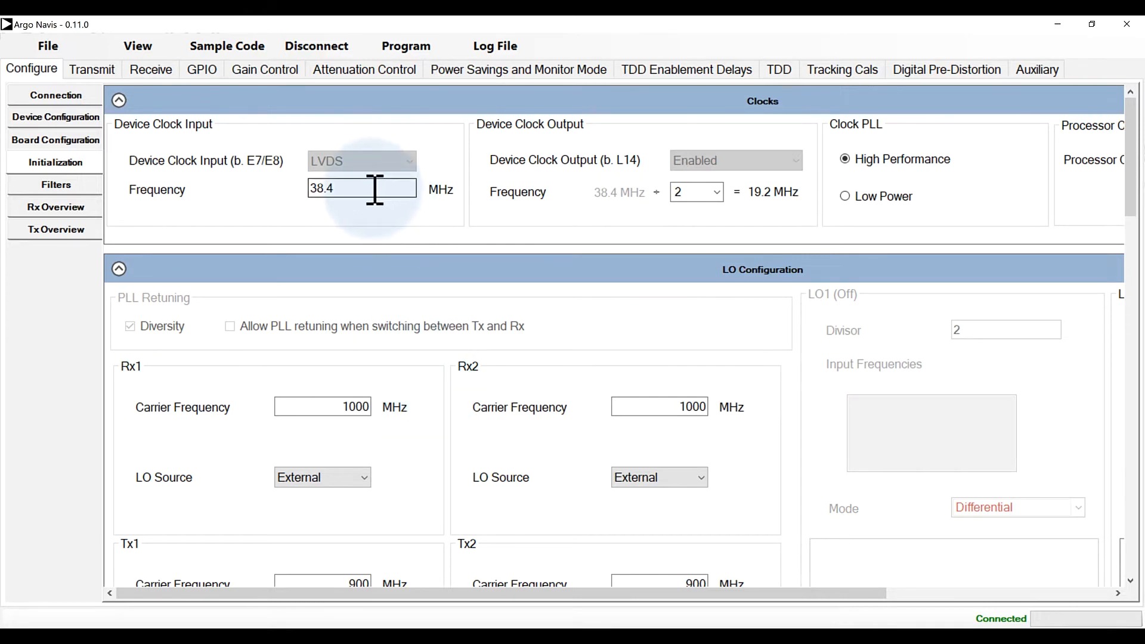
triple_click(361, 188)
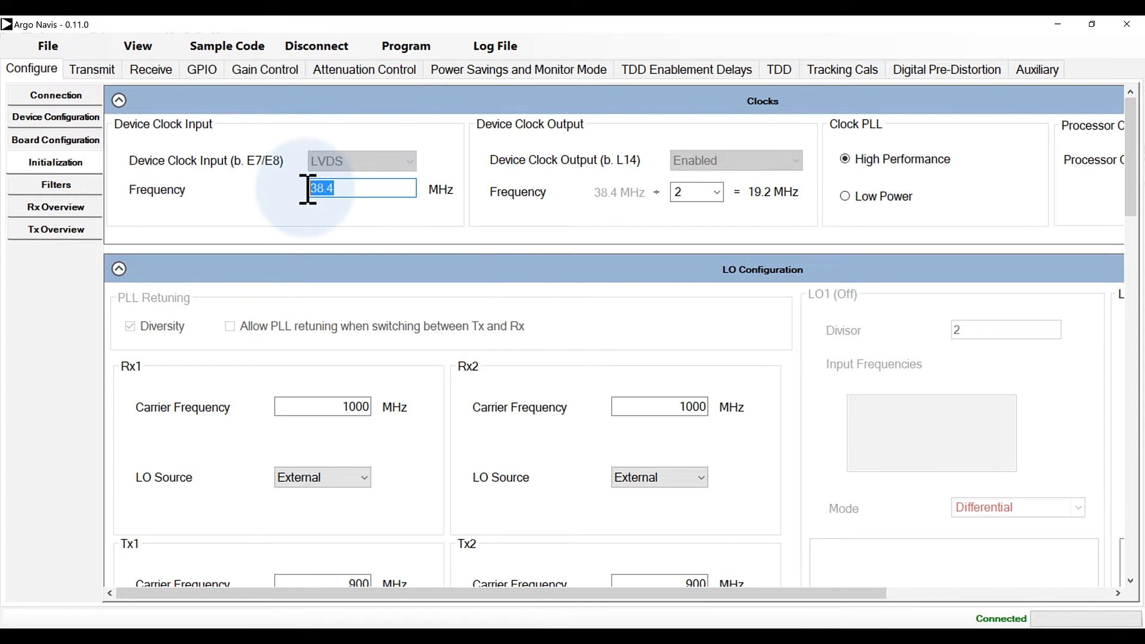
mouse_move(406, 45)
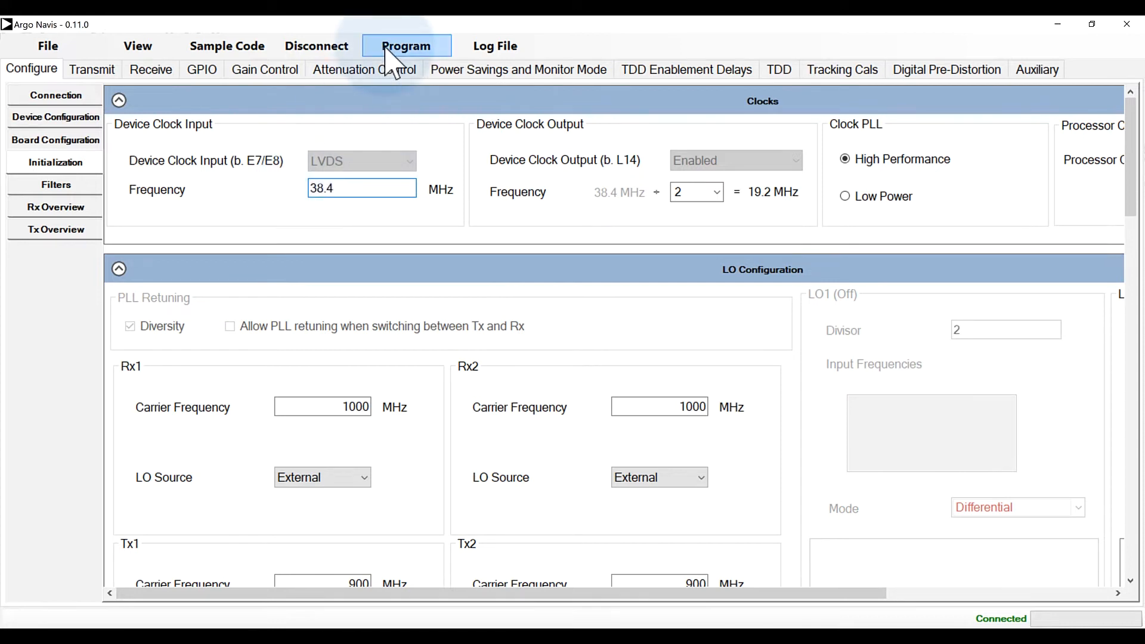
- Program the board, acknowledging the calibration warning, until status reads Programmed
left_click(405, 45)
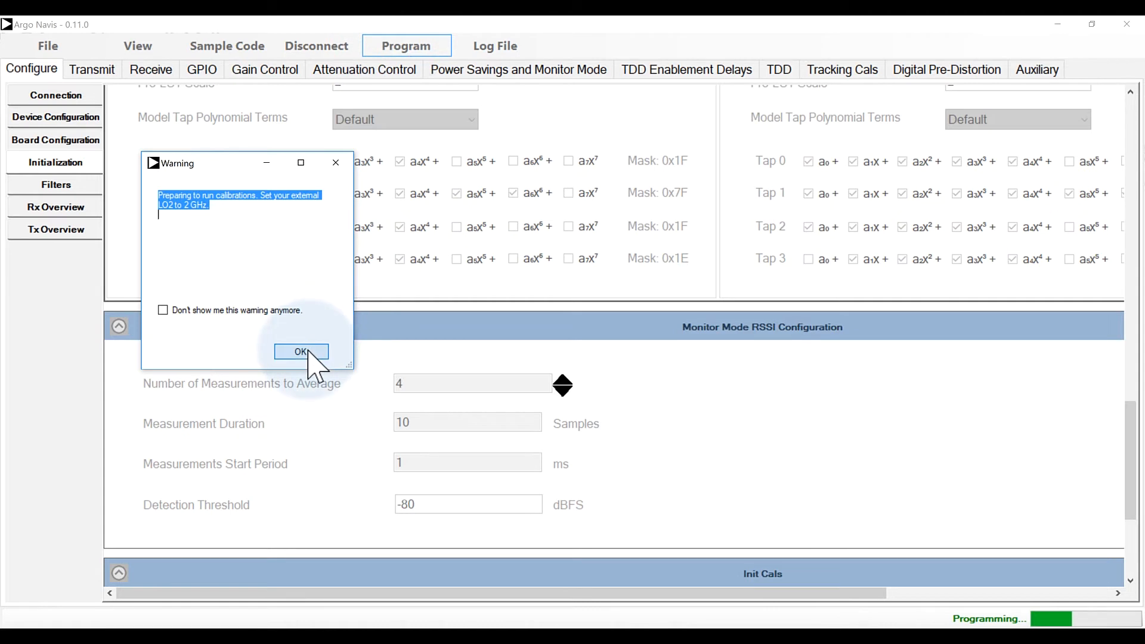
left_click(300, 350)
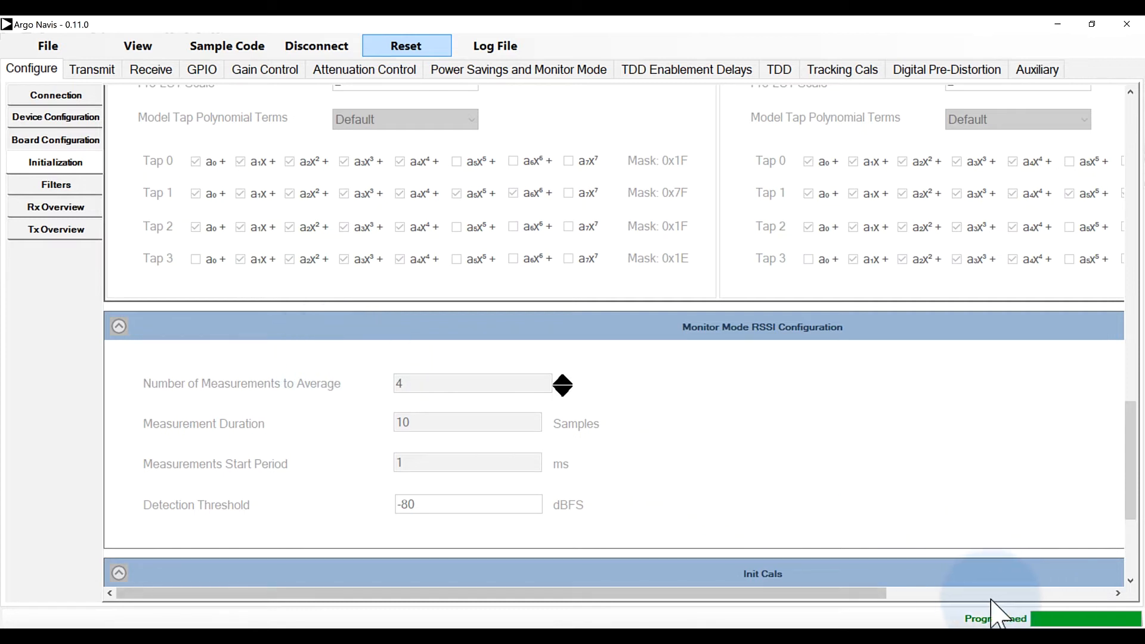
mouse_move(581, 408)
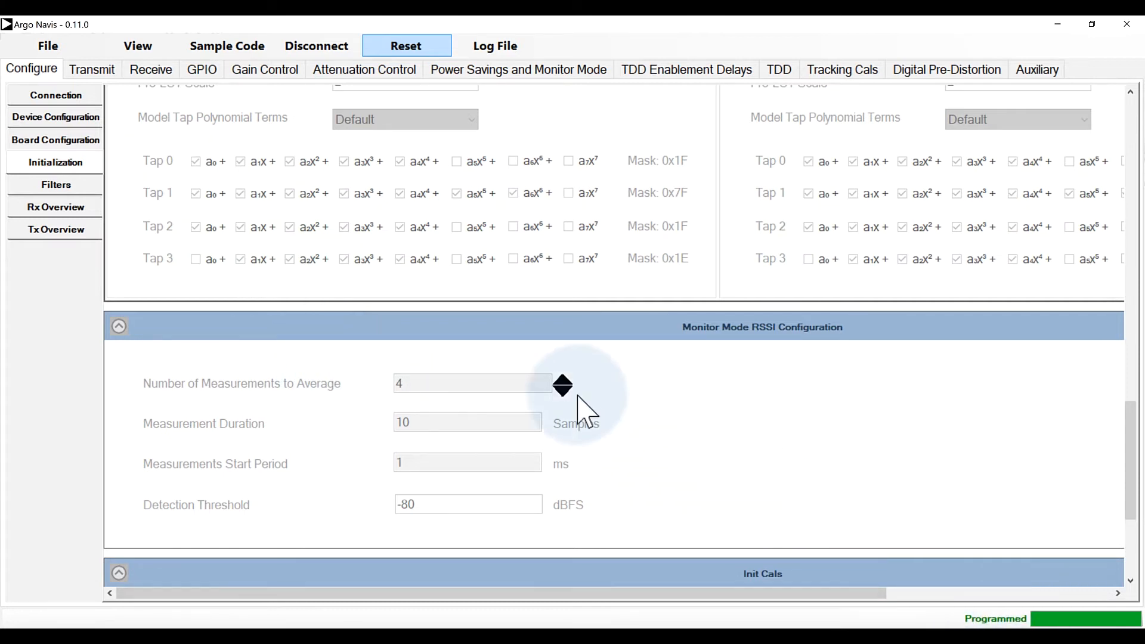
mouse_move(120, 99)
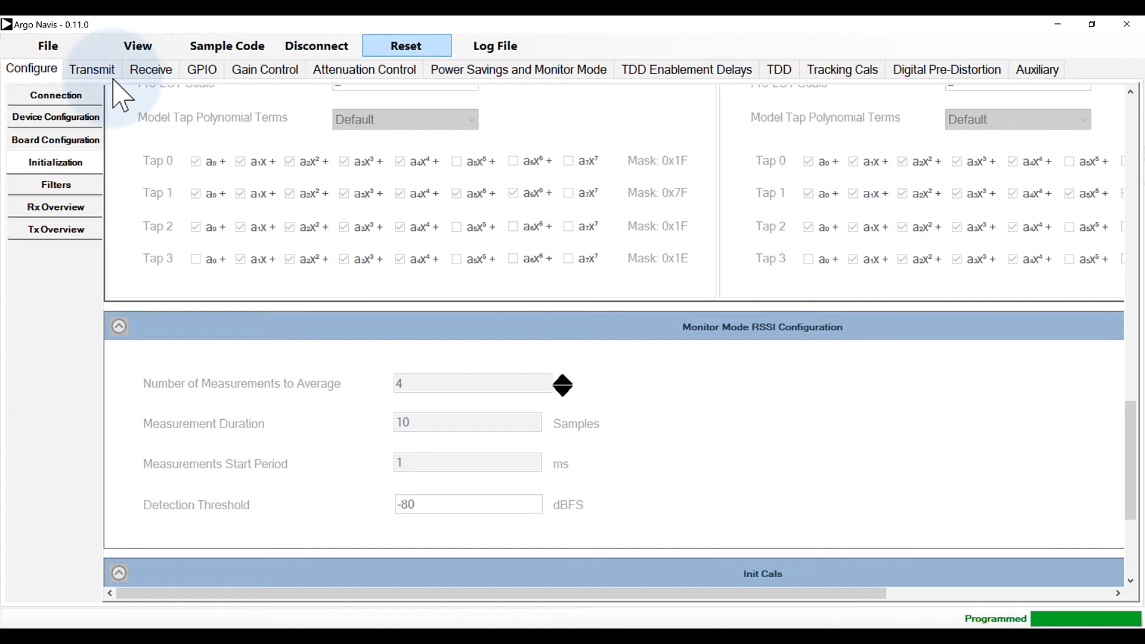
- Set Tx1 data source to Two Tones and start transmitting the 3 and 5 MHz tones
left_click(92, 69)
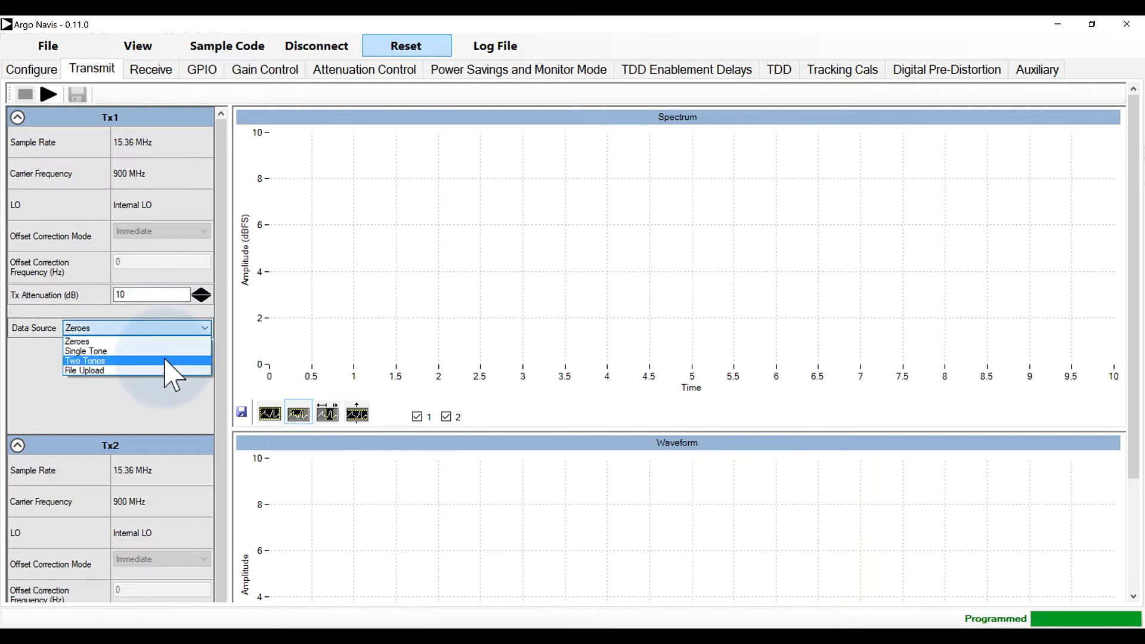
left_click(85, 360)
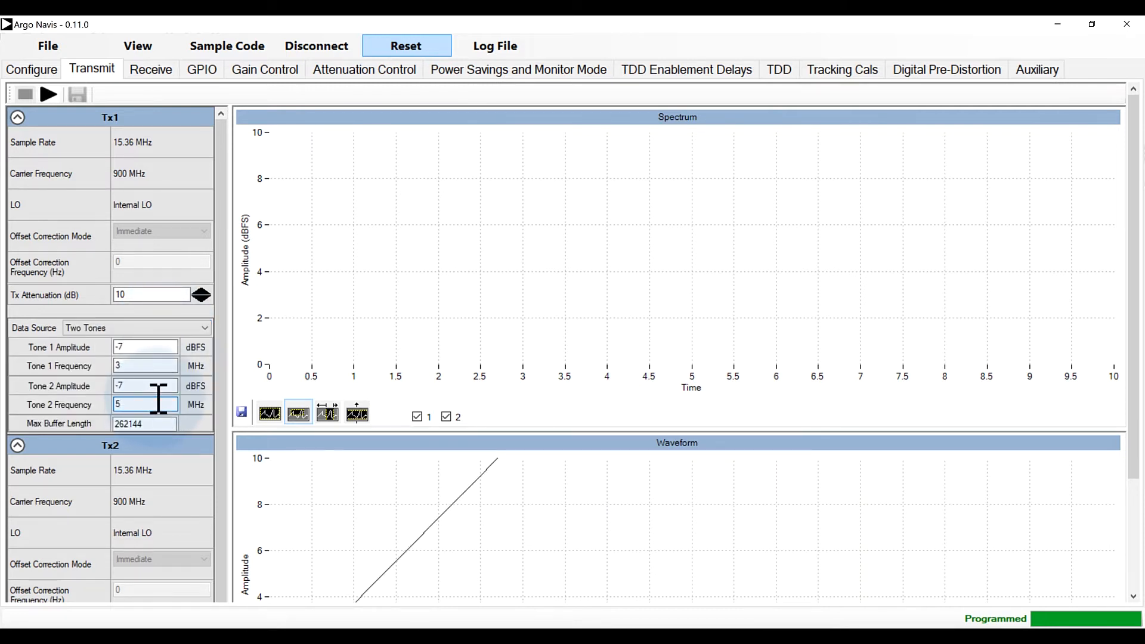
mouse_move(69, 142)
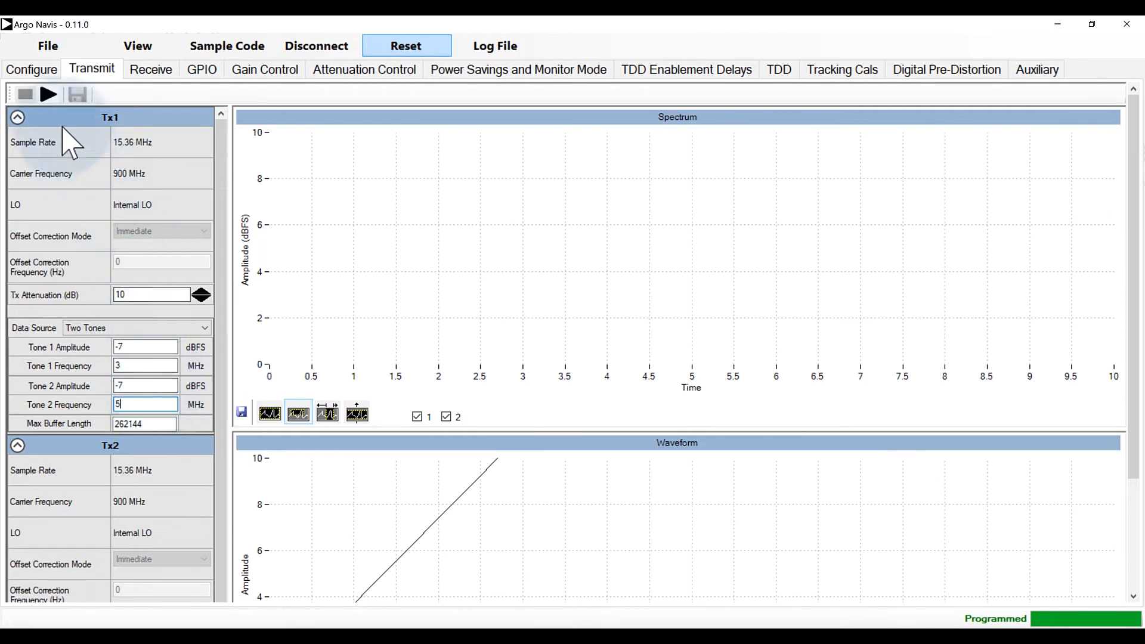
mouse_move(49, 94)
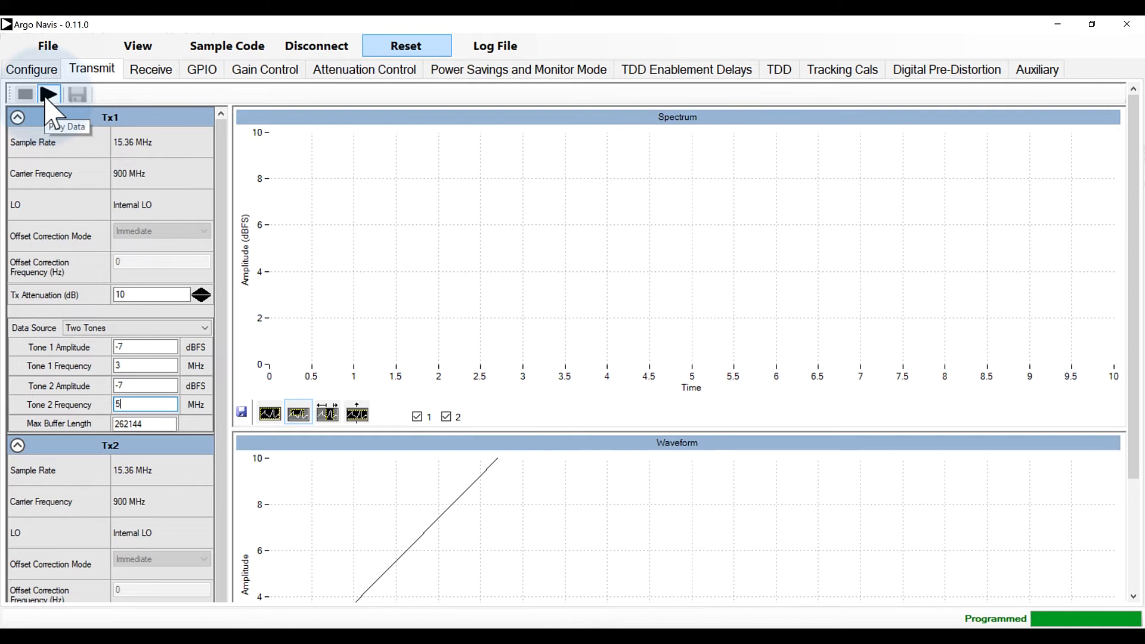
left_click(48, 93)
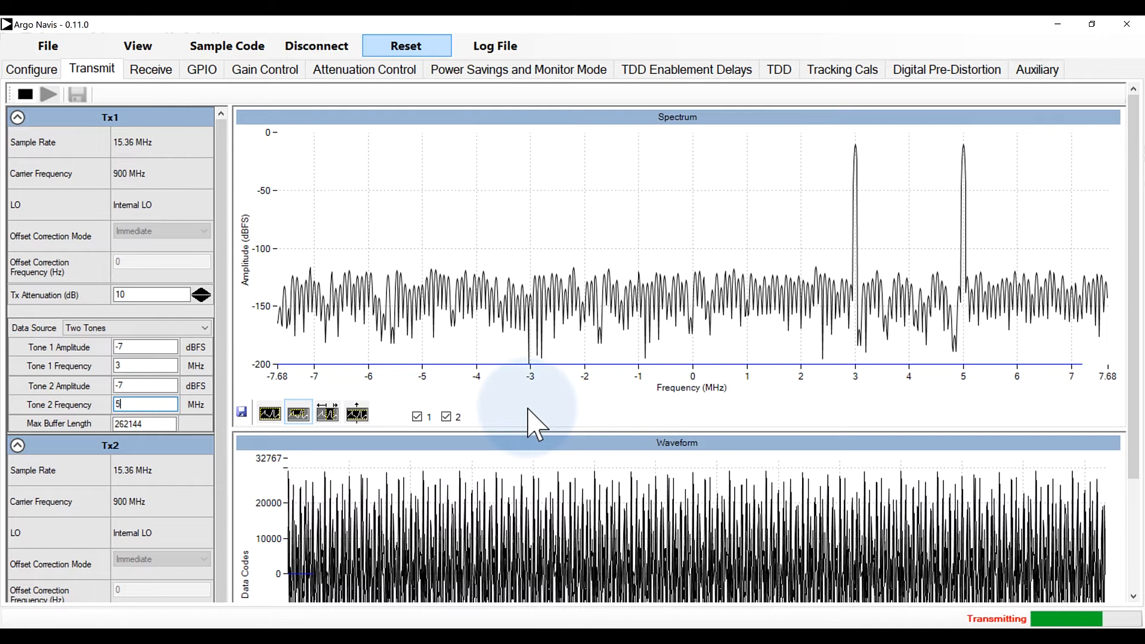
left_click(150, 69)
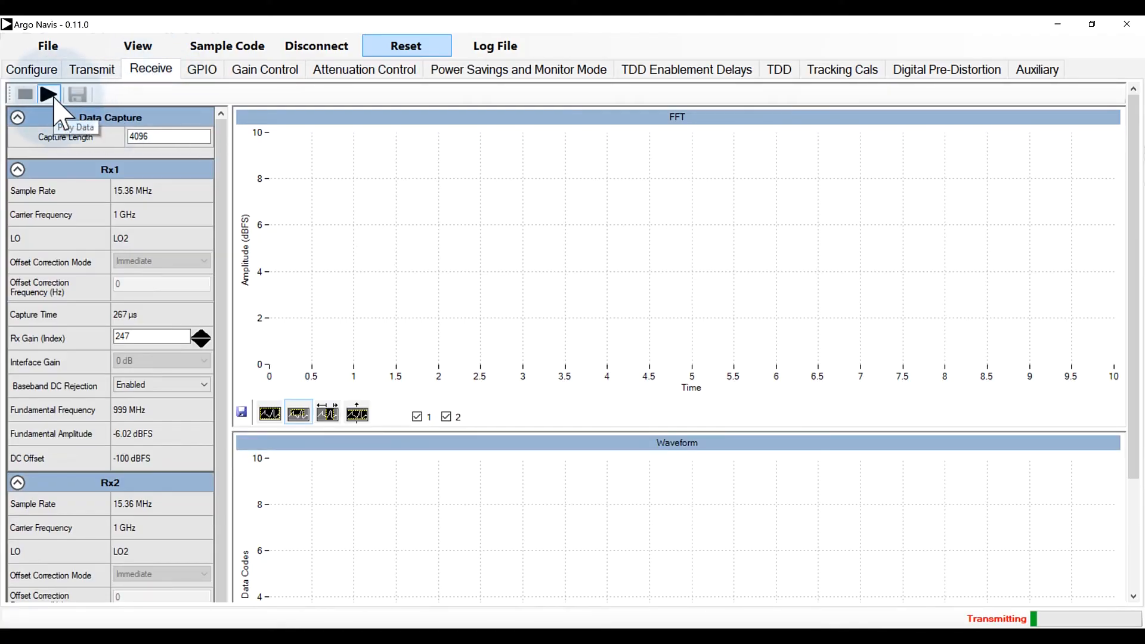
- Capture received data on the Receive page and view the FFT spectrum of the tones
left_click(48, 94)
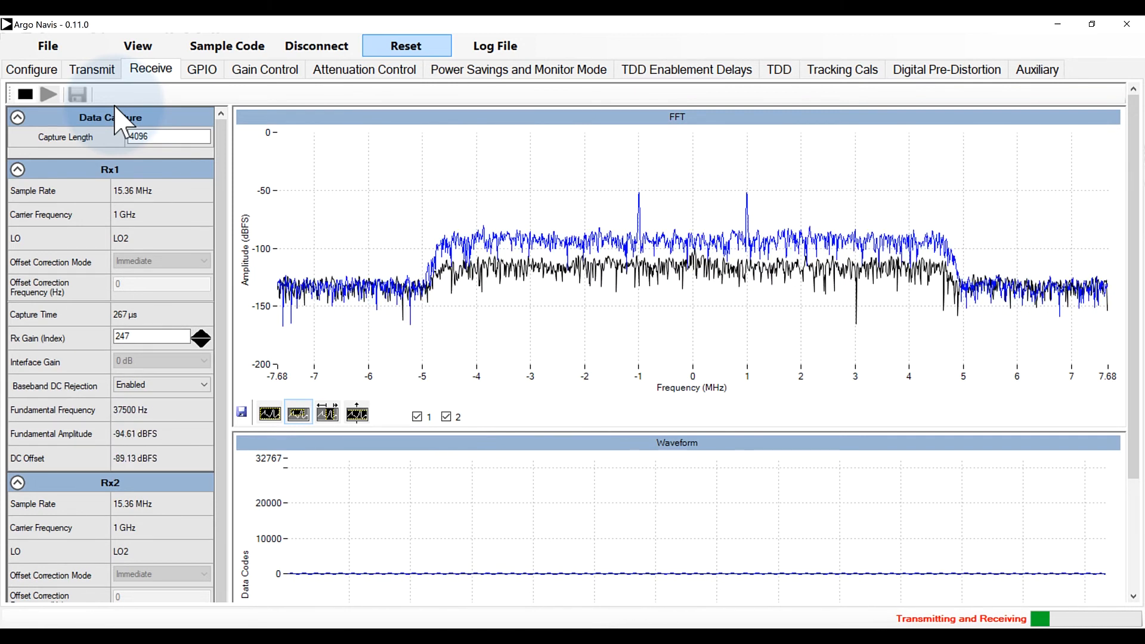
left_click(779, 69)
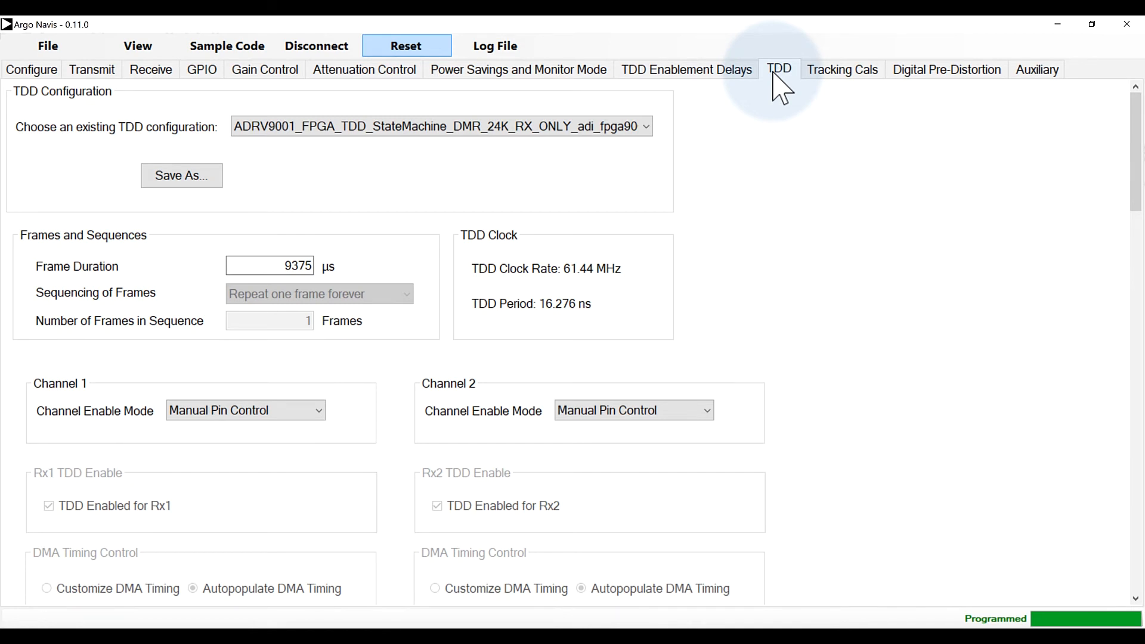
mouse_move(839, 164)
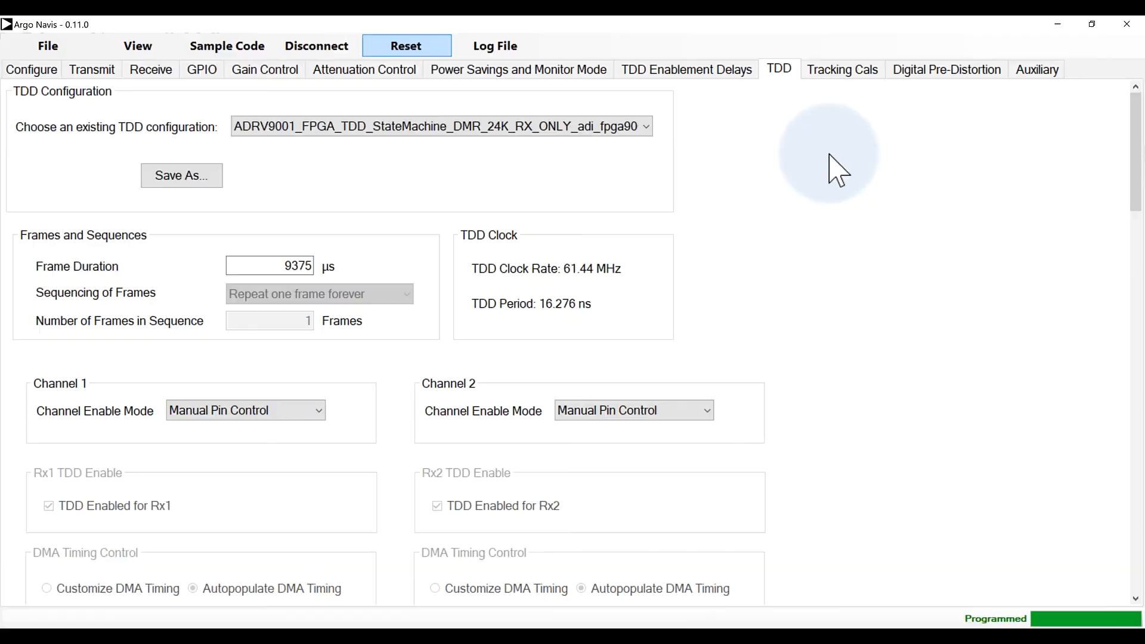
mouse_move(925, 95)
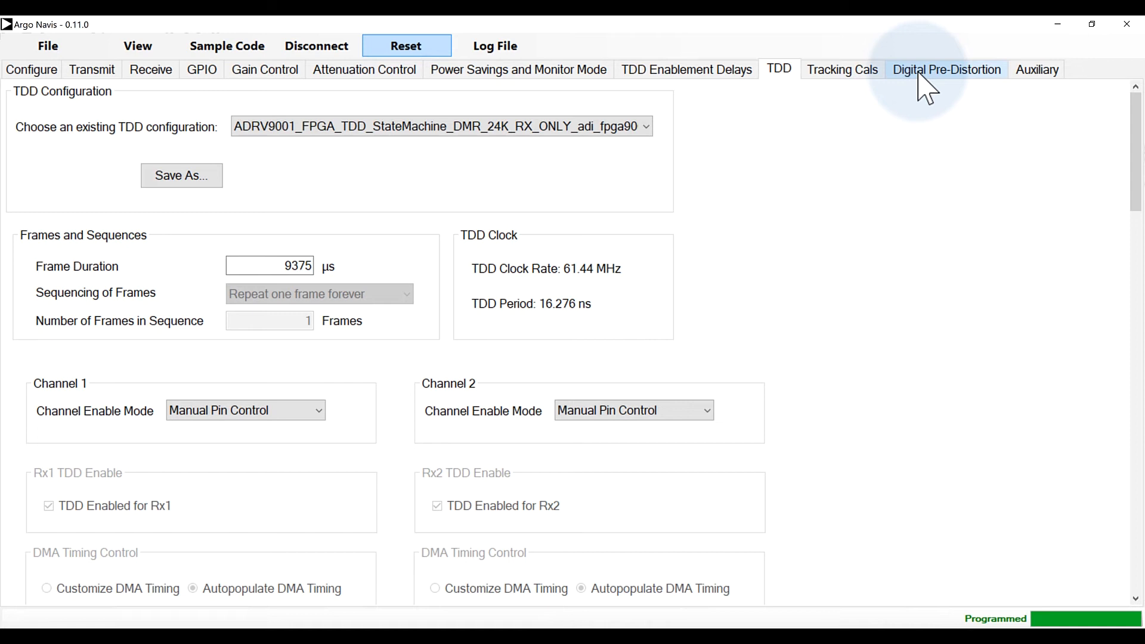
- Show the Digital Pre-Distortion page, then briefly check the Monitor Mode system state
left_click(945, 69)
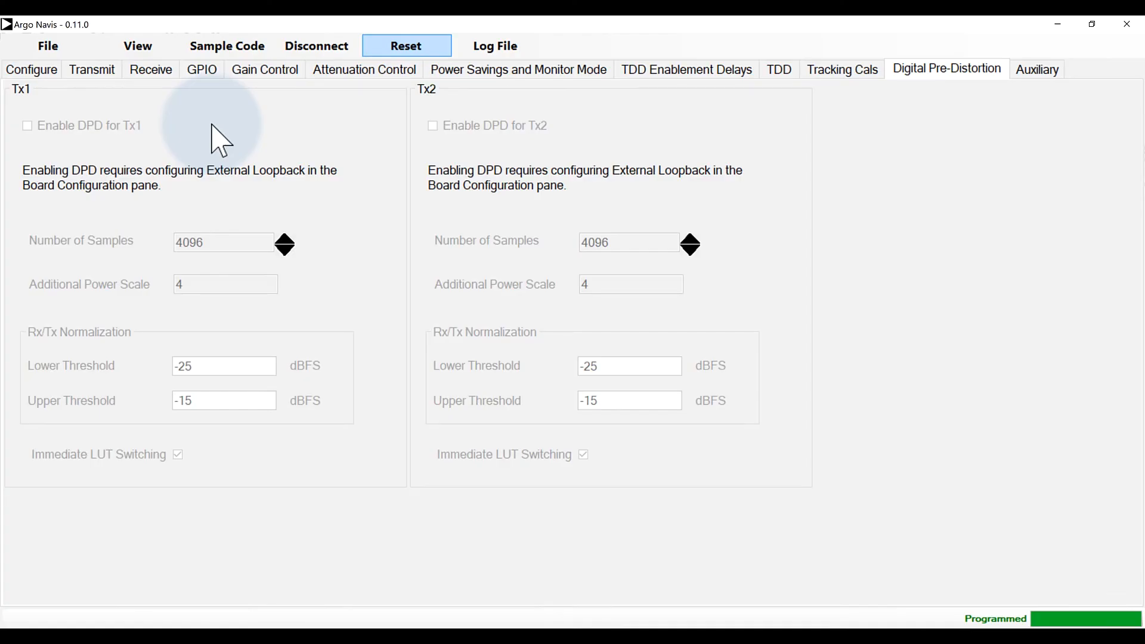
mouse_move(137, 45)
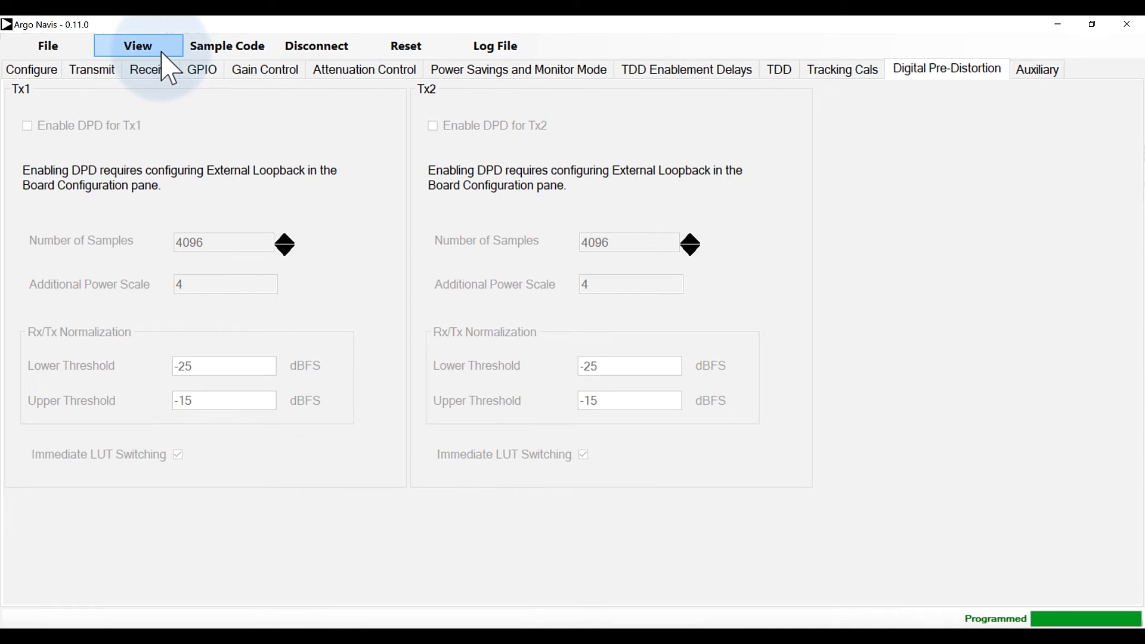
left_click(138, 45)
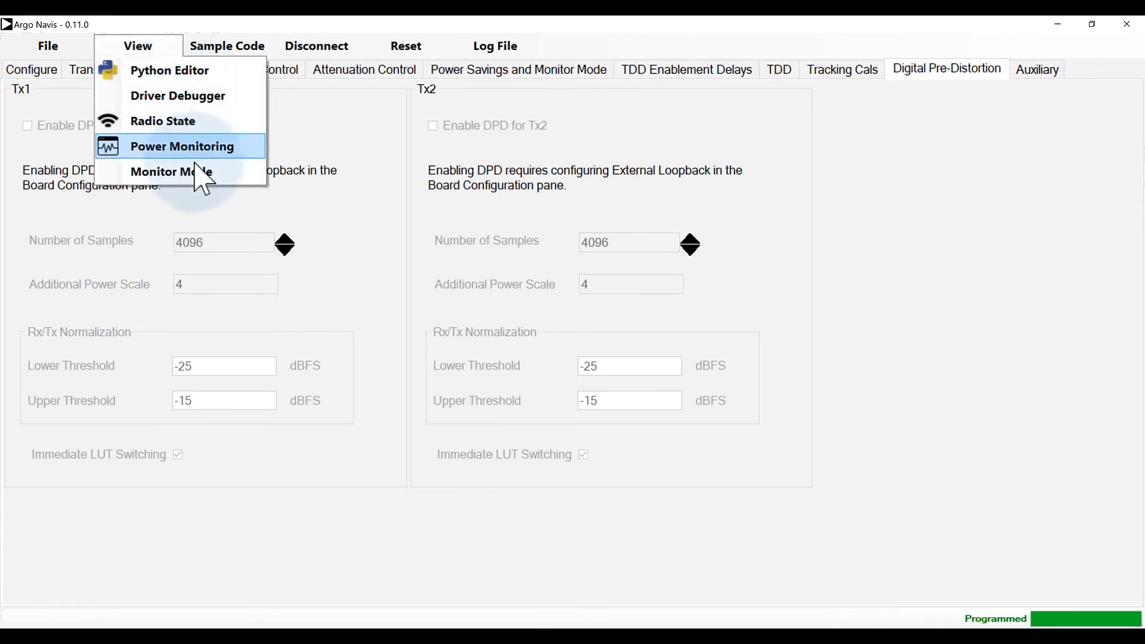
left_click(171, 171)
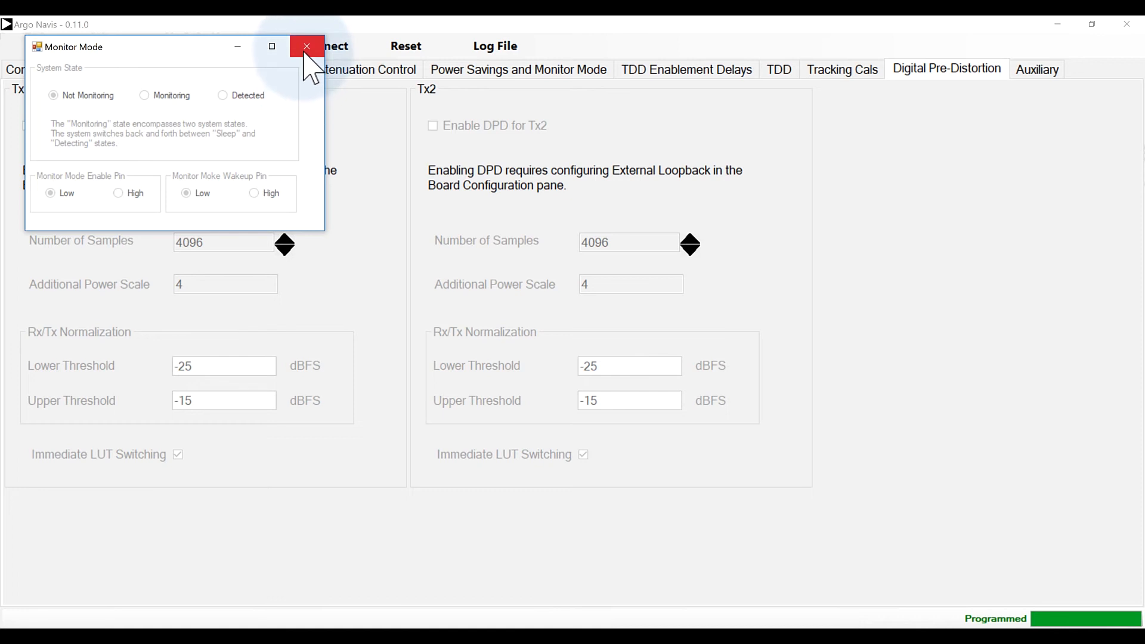
left_click(306, 47)
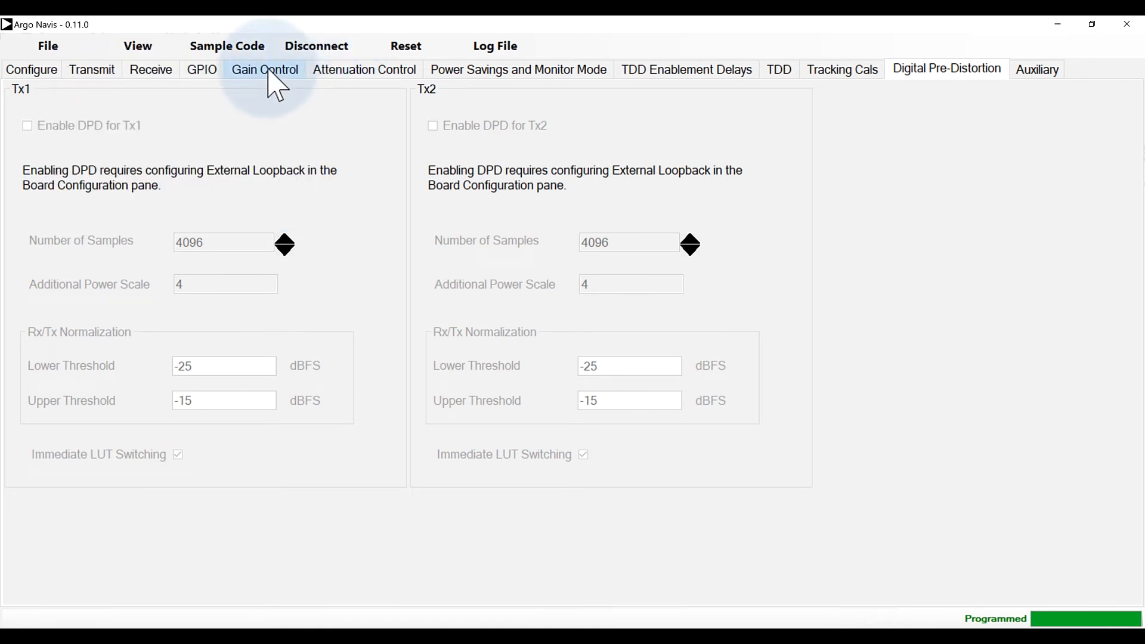
- Show the Gain Control page, then review per-supply current, voltage and power in Power Monitoring
left_click(265, 69)
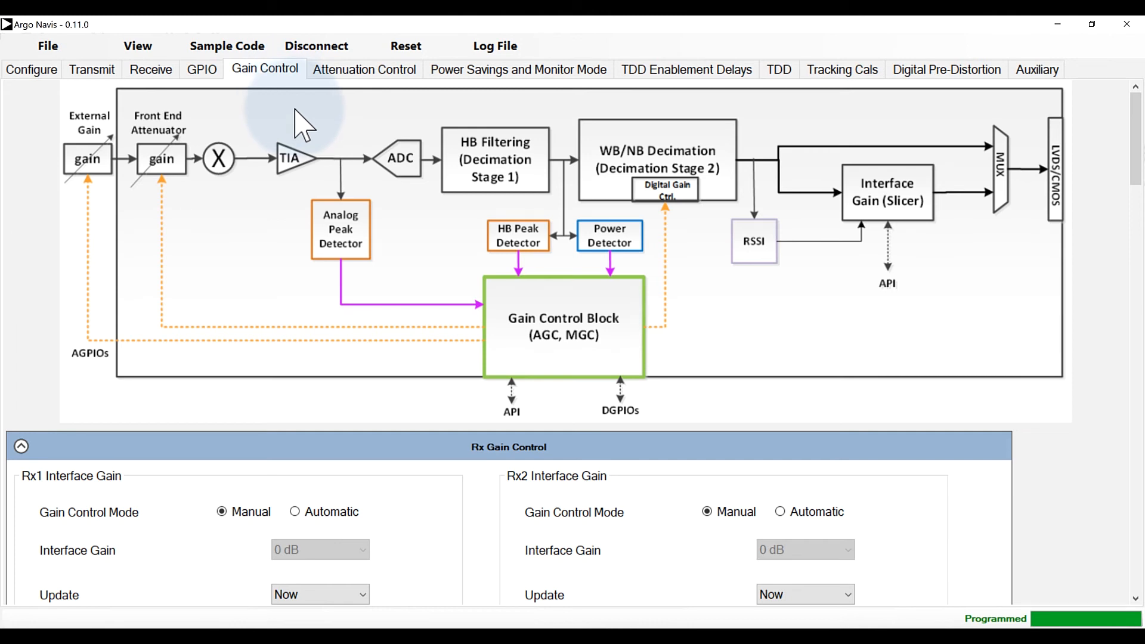
left_click(138, 46)
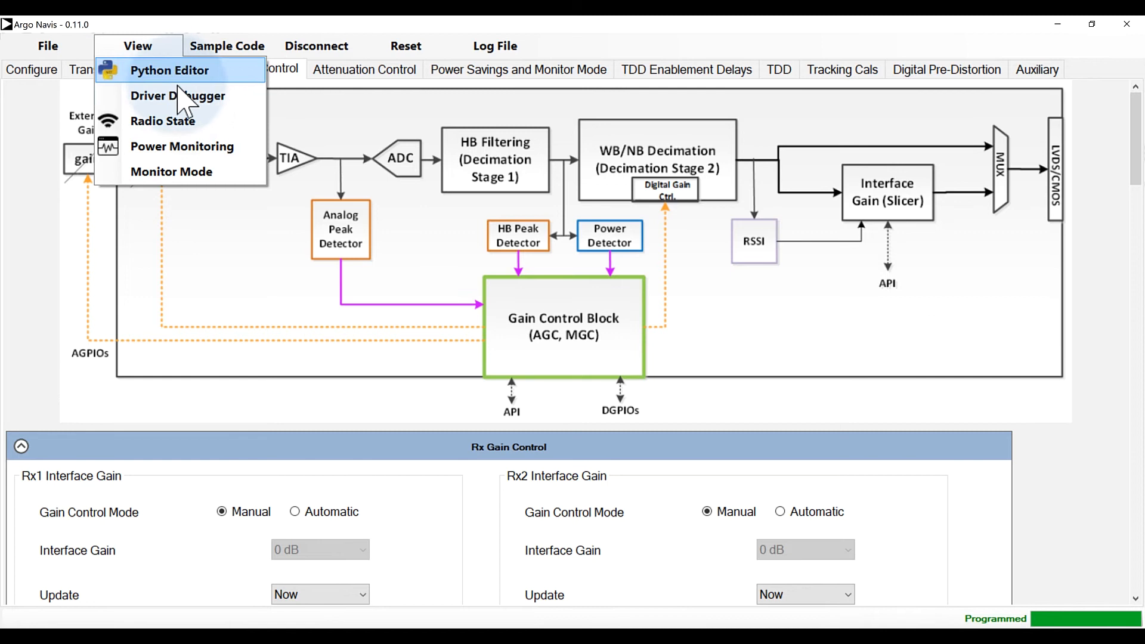
left_click(162, 121)
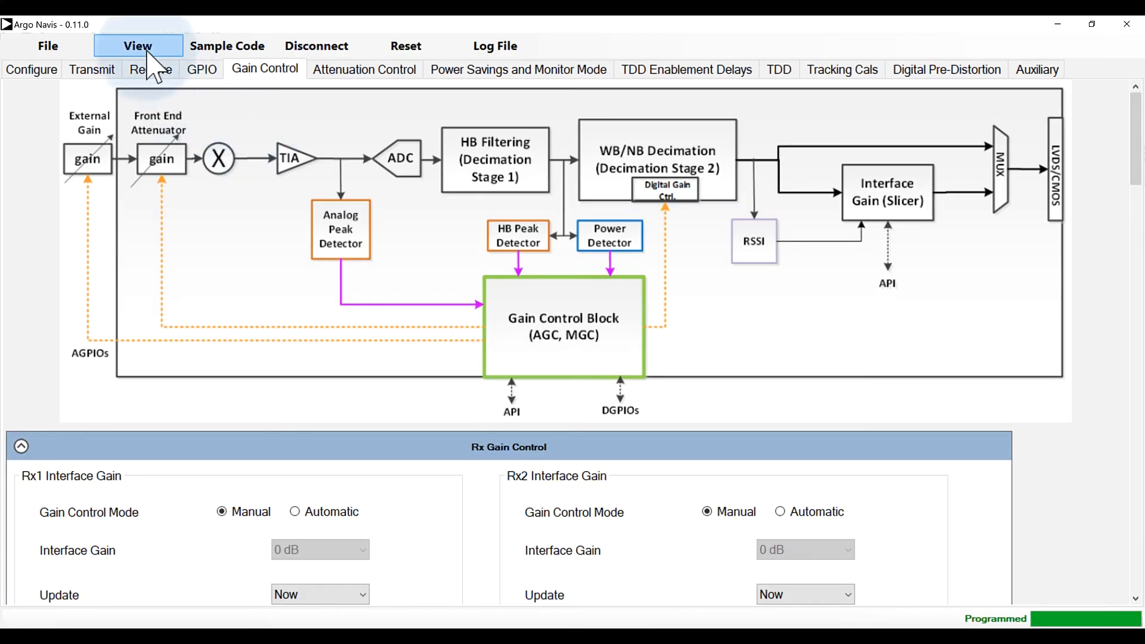
left_click(137, 46)
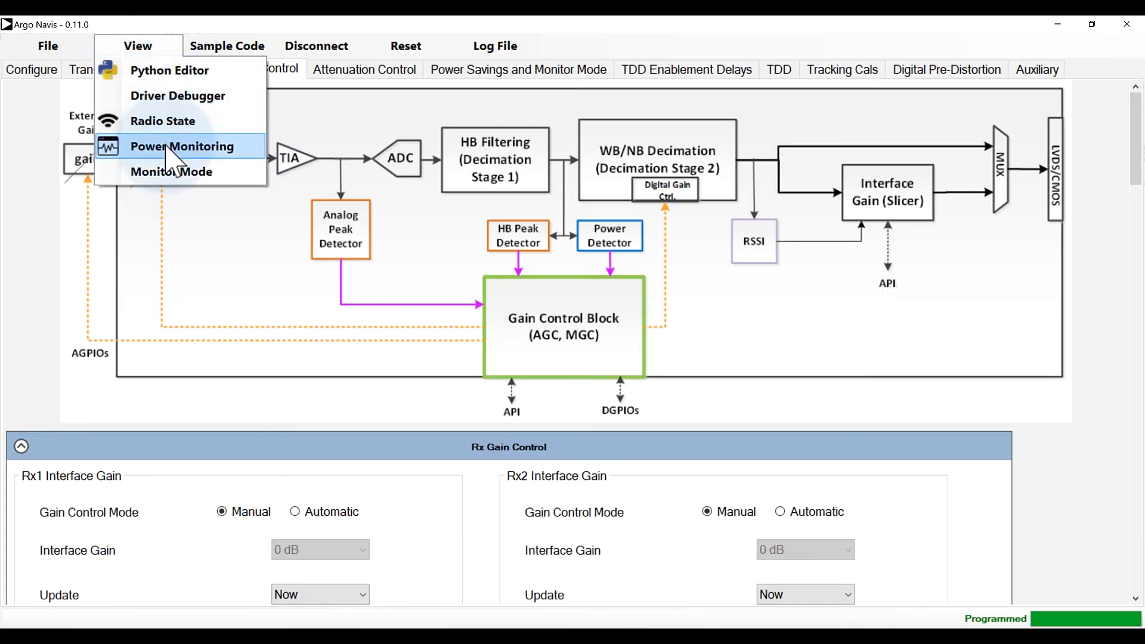
left_click(182, 145)
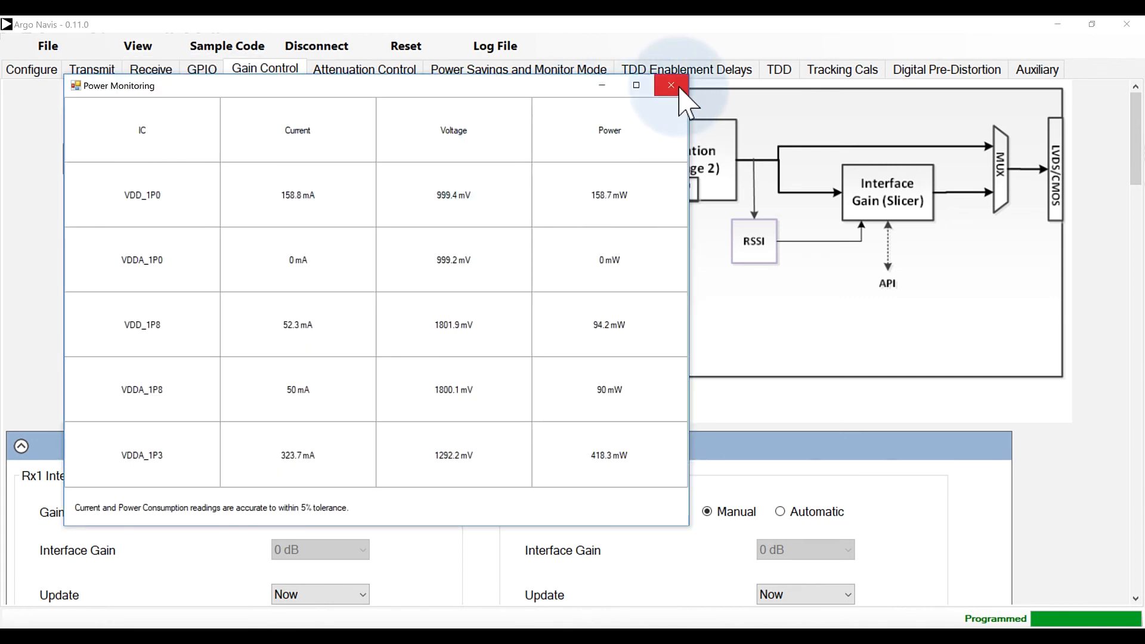
left_click(669, 86)
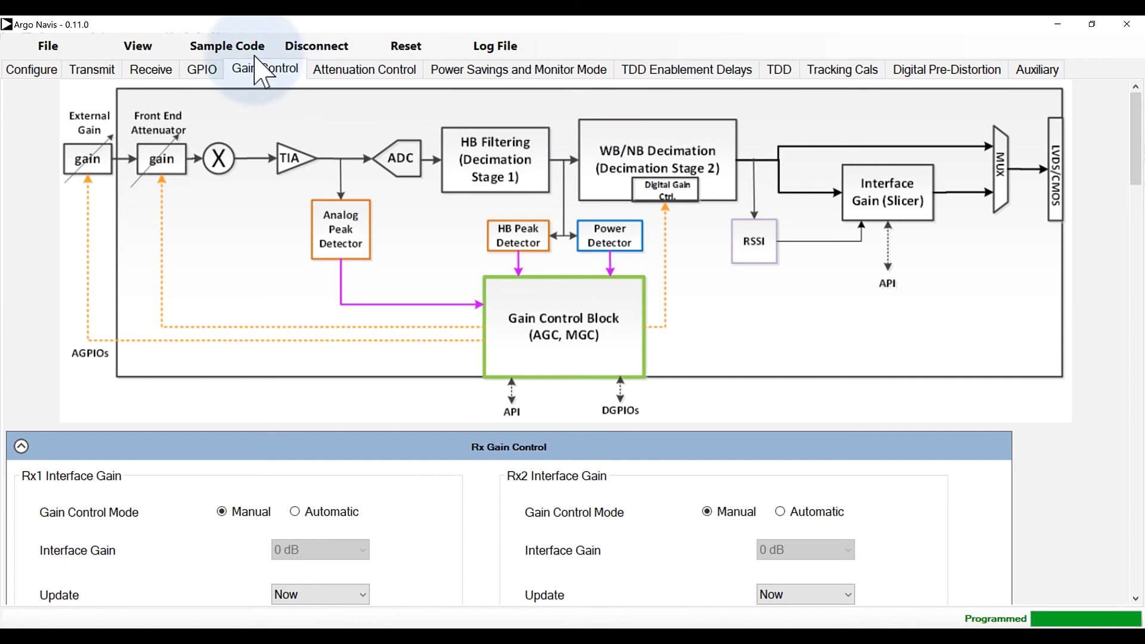
- Browse the Sample Code languages (C99, Python, MATLAB), then the View menu of tool windows
left_click(226, 46)
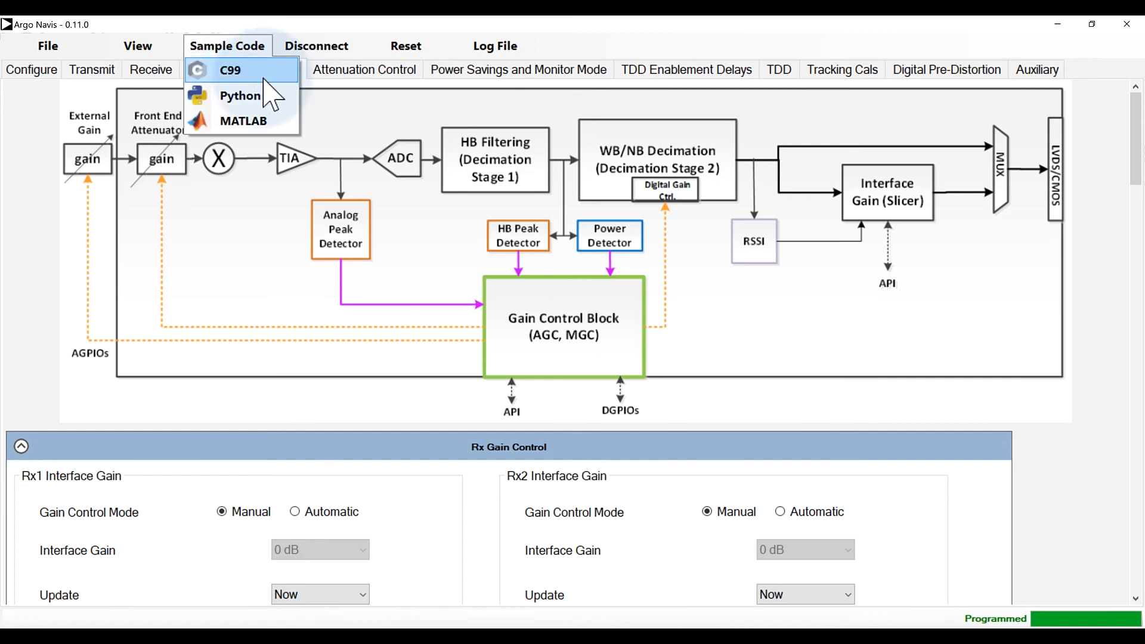
mouse_move(239, 95)
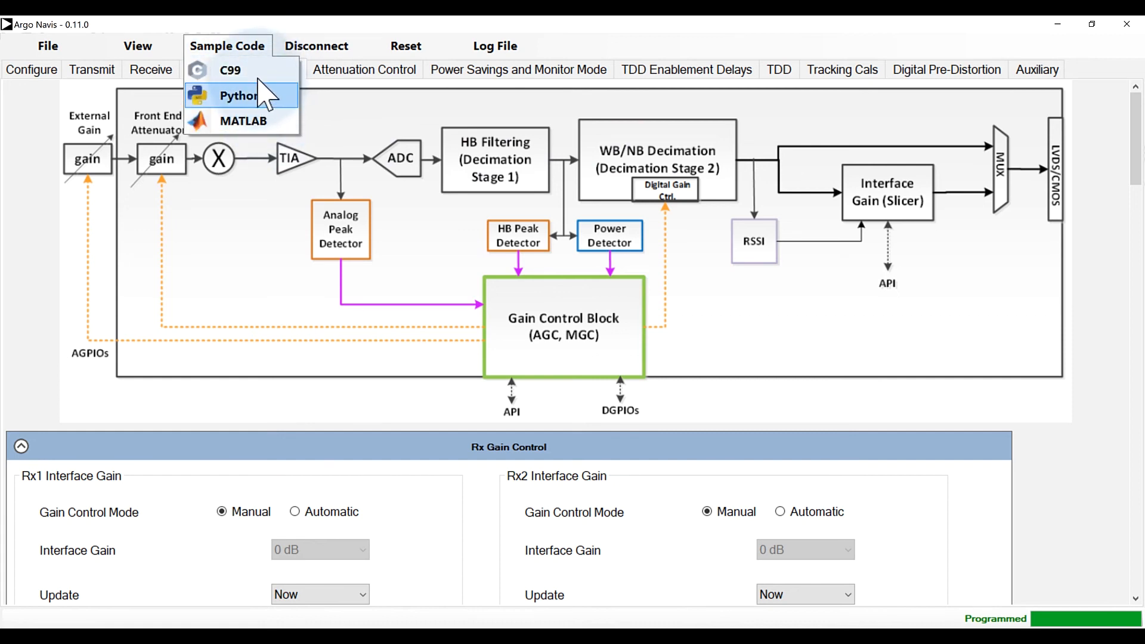
left_click(138, 46)
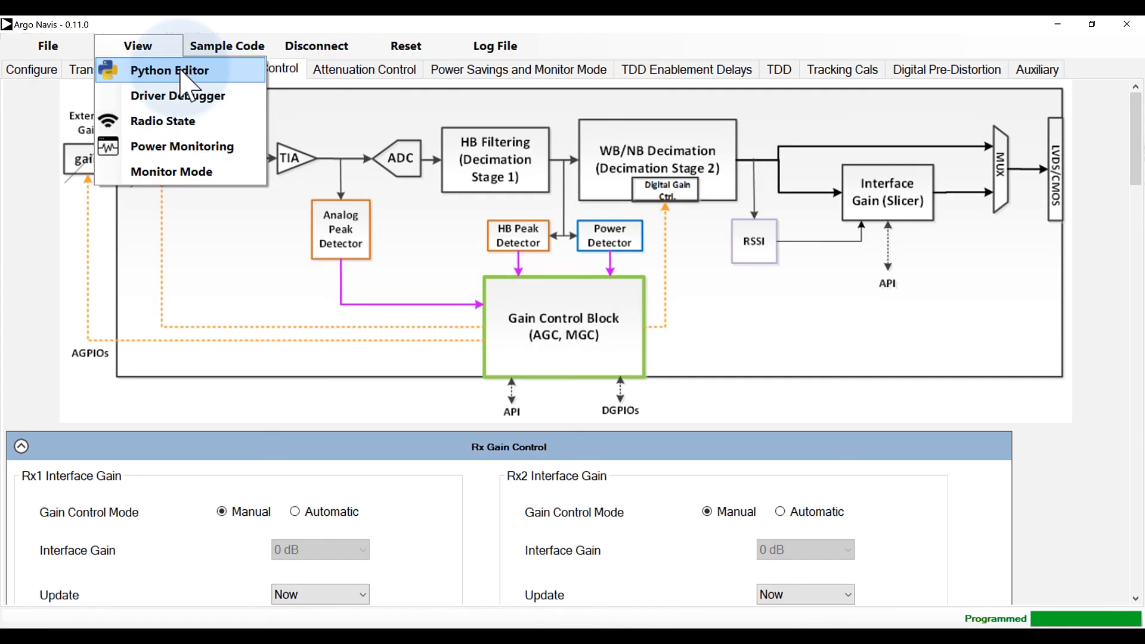
- Launch the Argo Python Editor with a new board-setup script
left_click(170, 69)
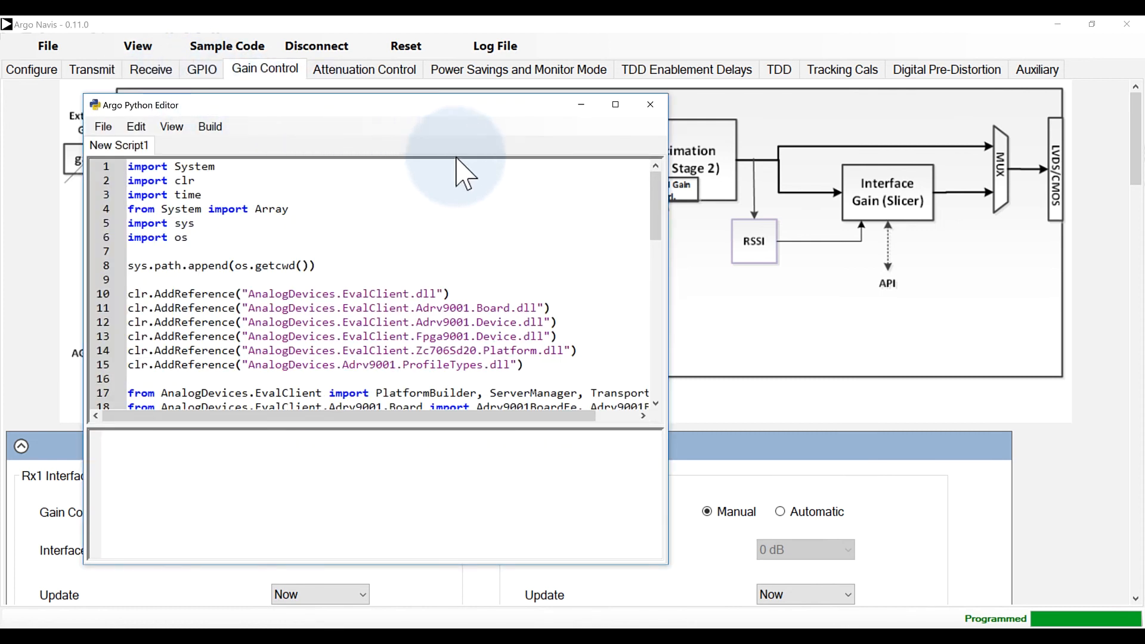
mouse_move(632, 207)
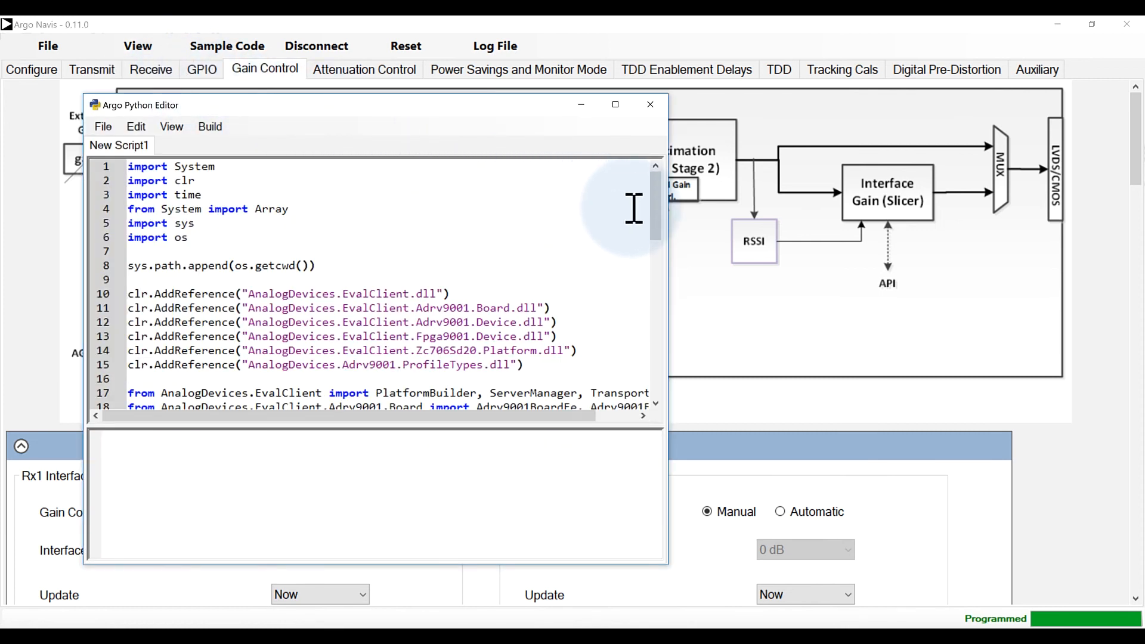